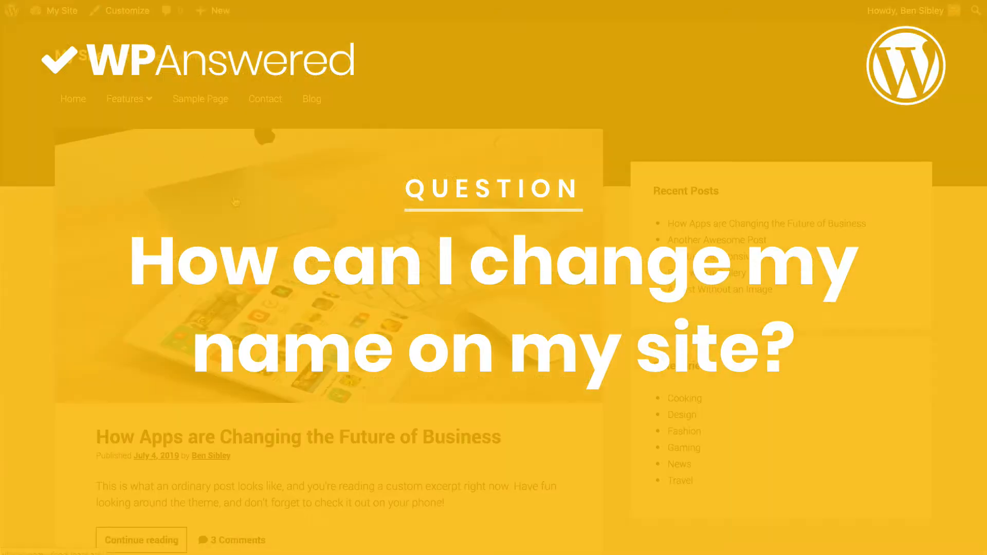
# Scroll down the front page to the latest post's byline, still showing the username
pyautogui.scroll(-3)
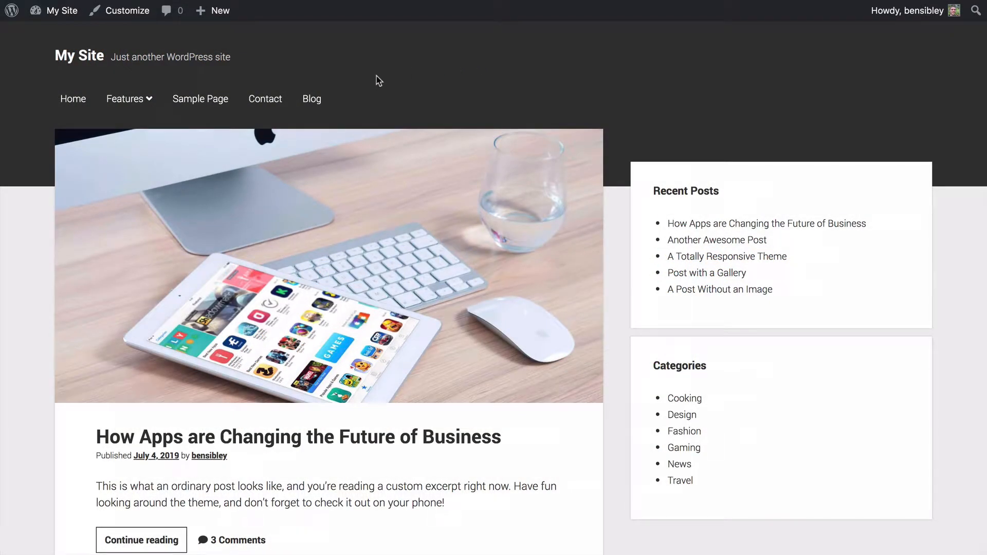
pyautogui.scroll(-3)
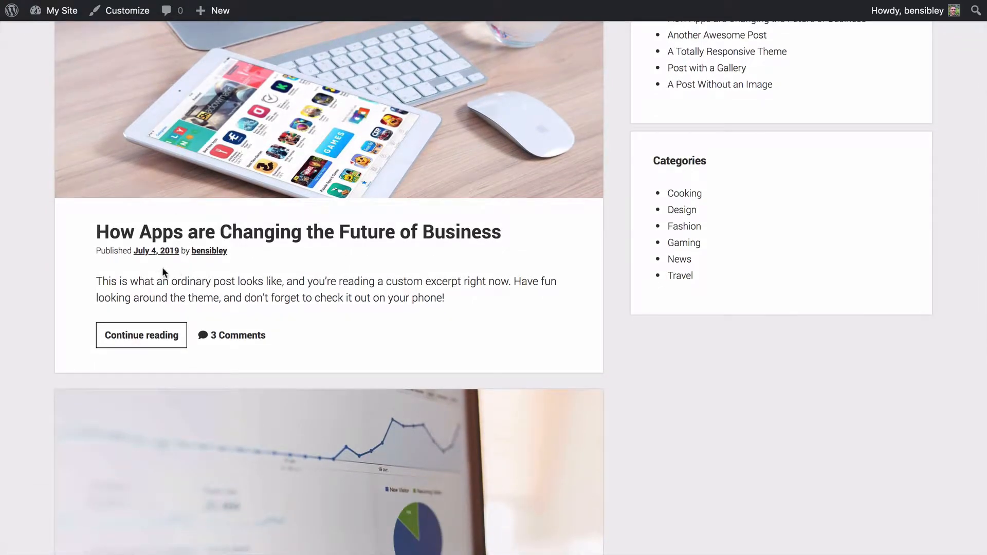
pyautogui.moveTo(204, 271)
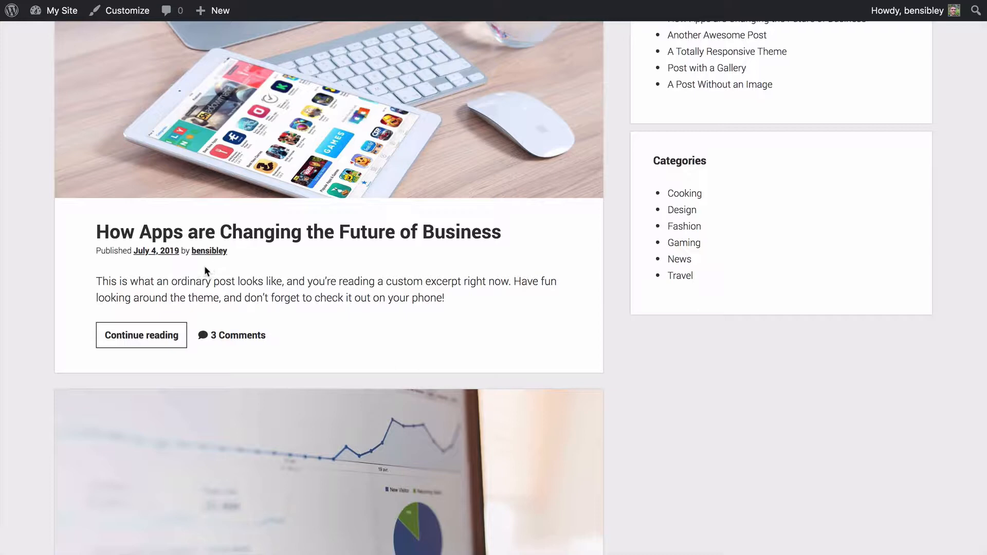
pyautogui.moveTo(210, 263)
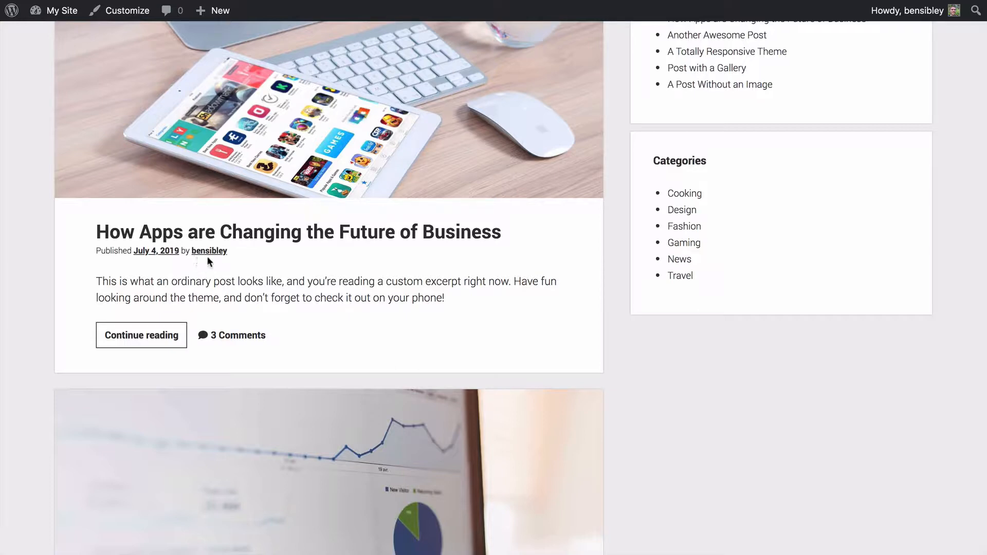
pyautogui.moveTo(213, 264)
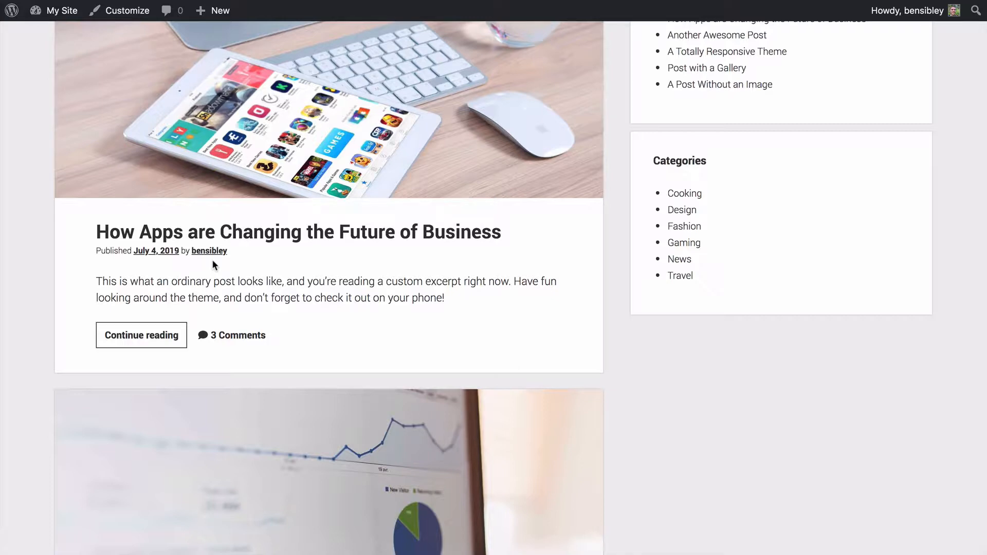
pyautogui.moveTo(213, 258)
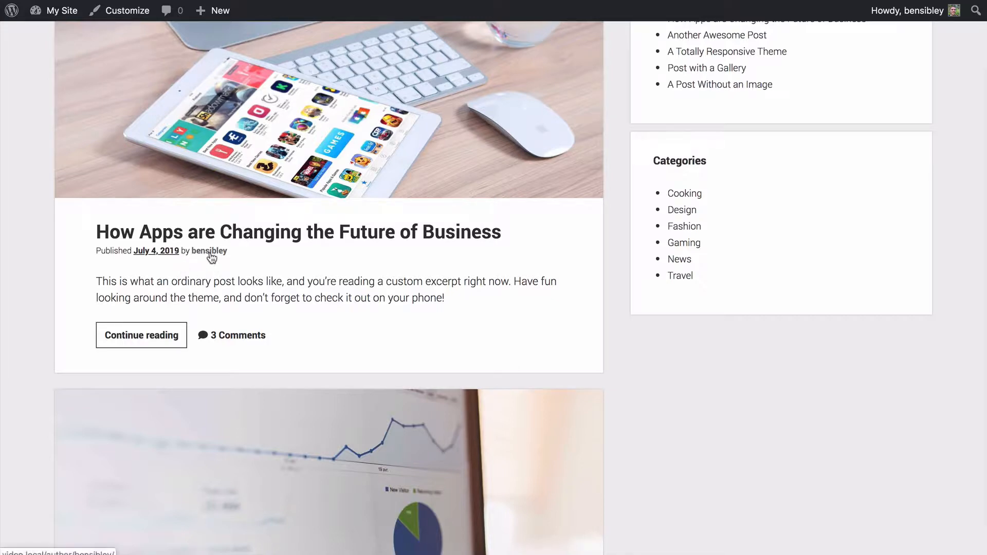
pyautogui.moveTo(258, 269)
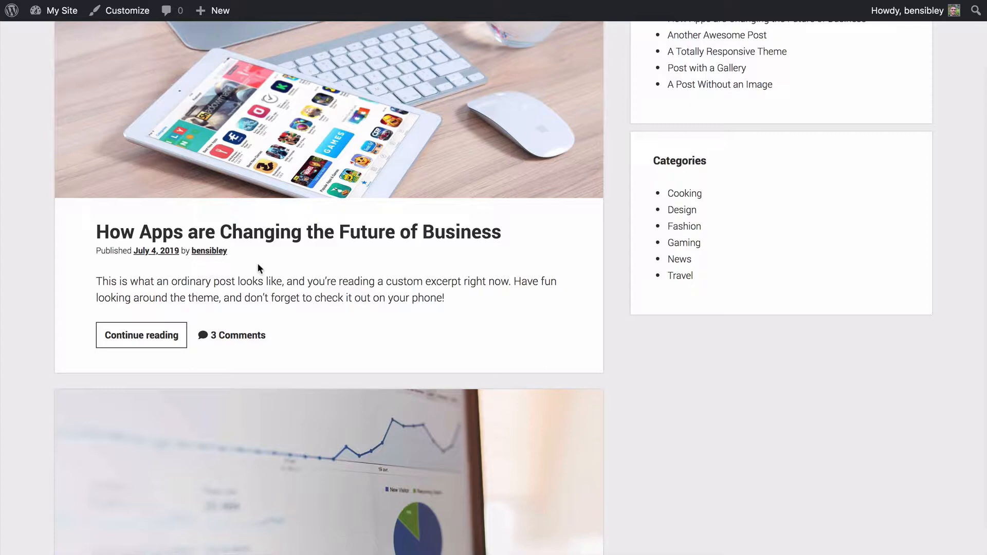
pyautogui.moveTo(49, 65)
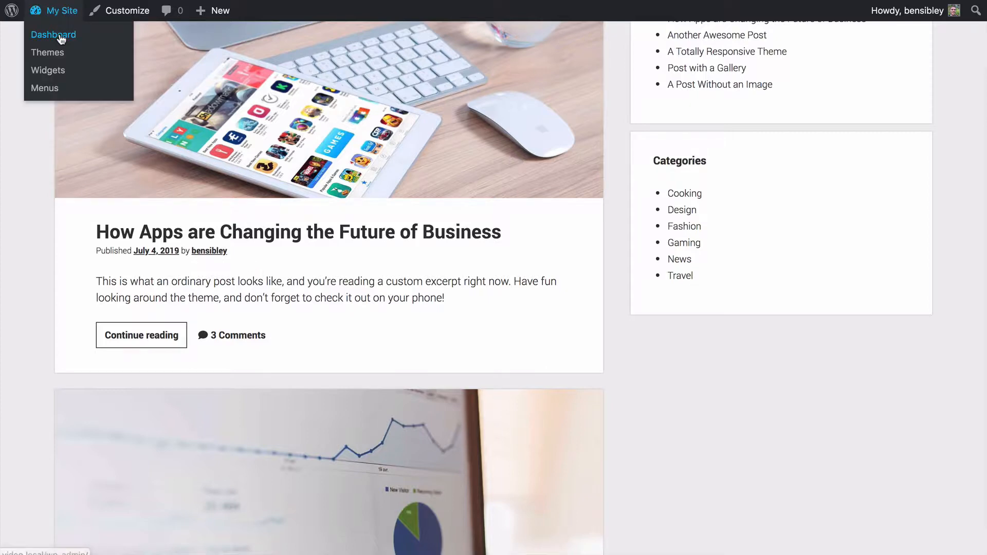
# Go to the admin Dashboard and show the Users list
pyautogui.click(54, 35)
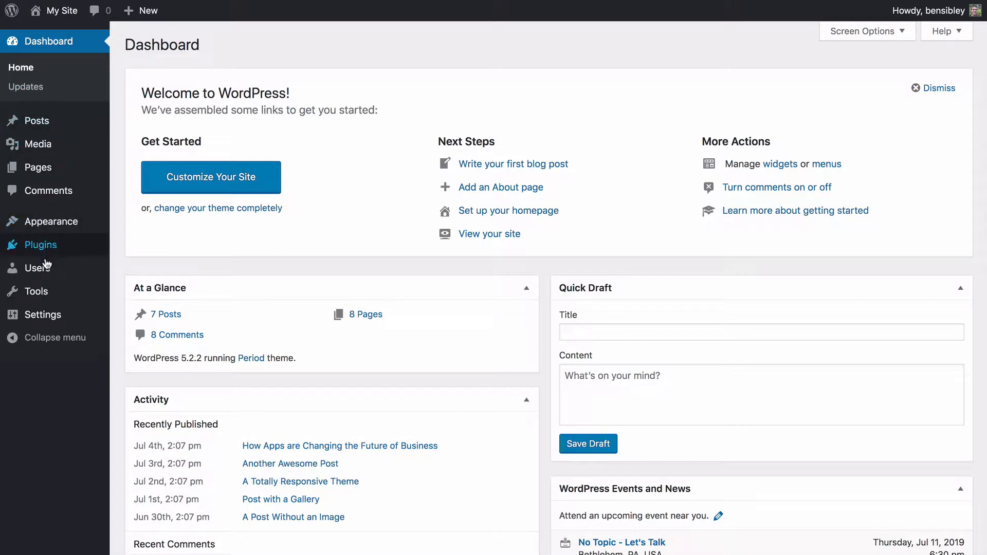
pyautogui.click(37, 267)
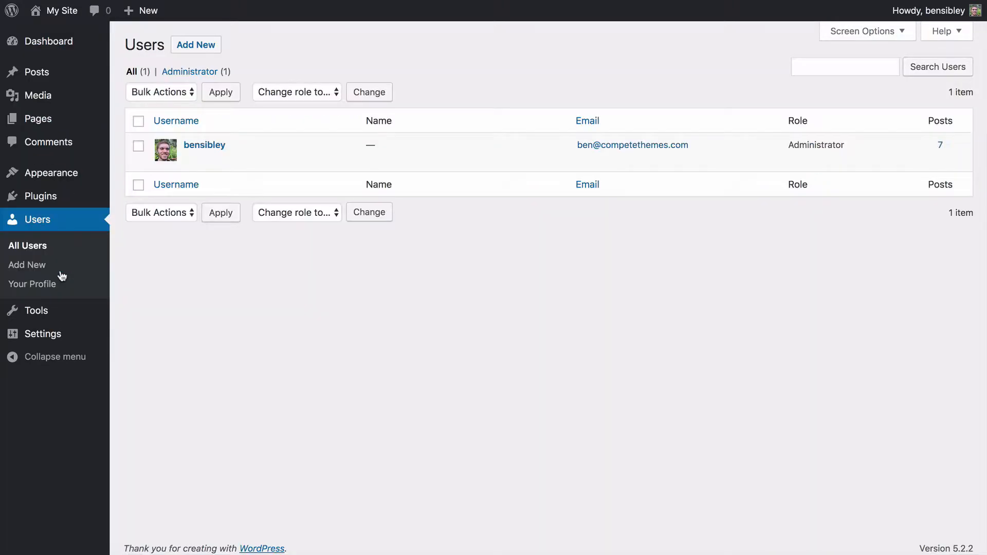
pyautogui.moveTo(274, 144)
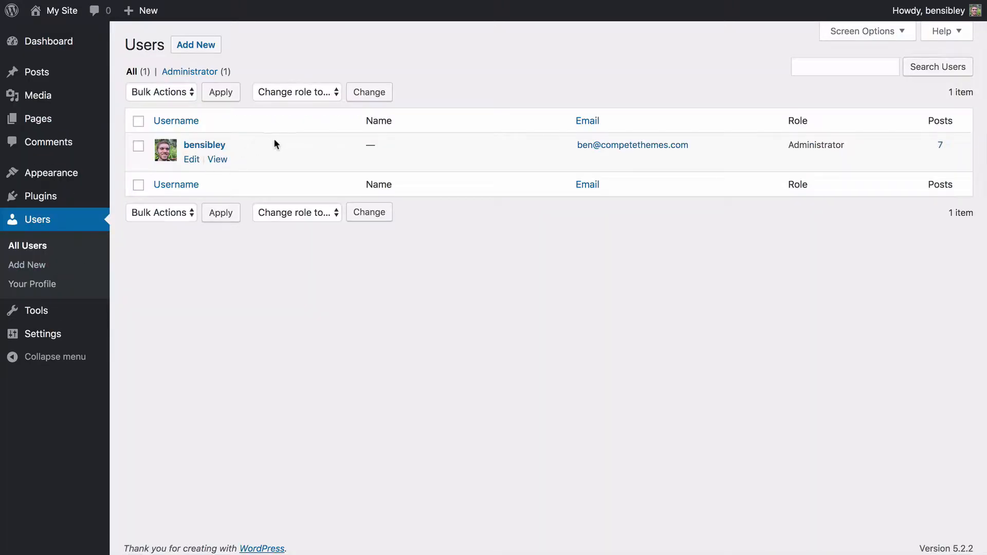
pyautogui.moveTo(255, 163)
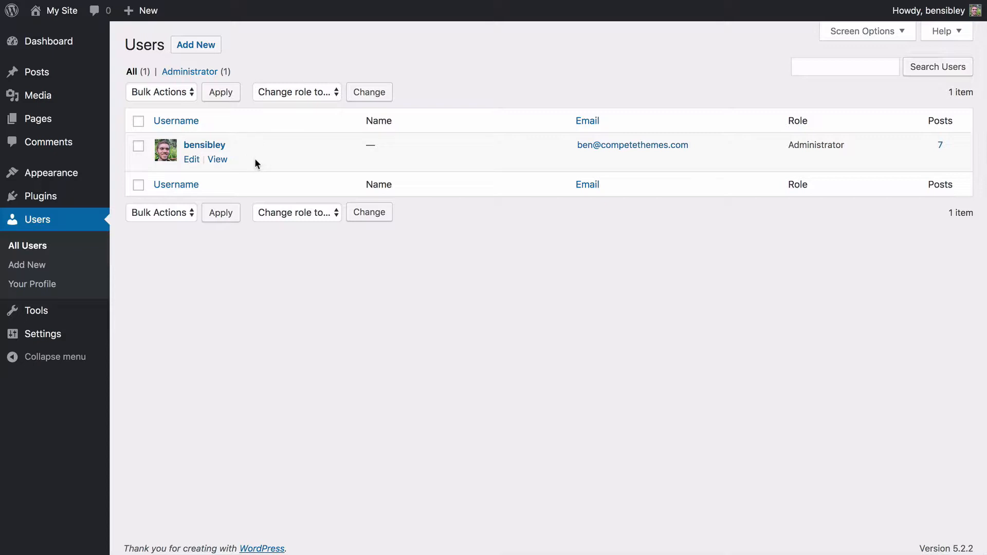
pyautogui.moveTo(204, 145)
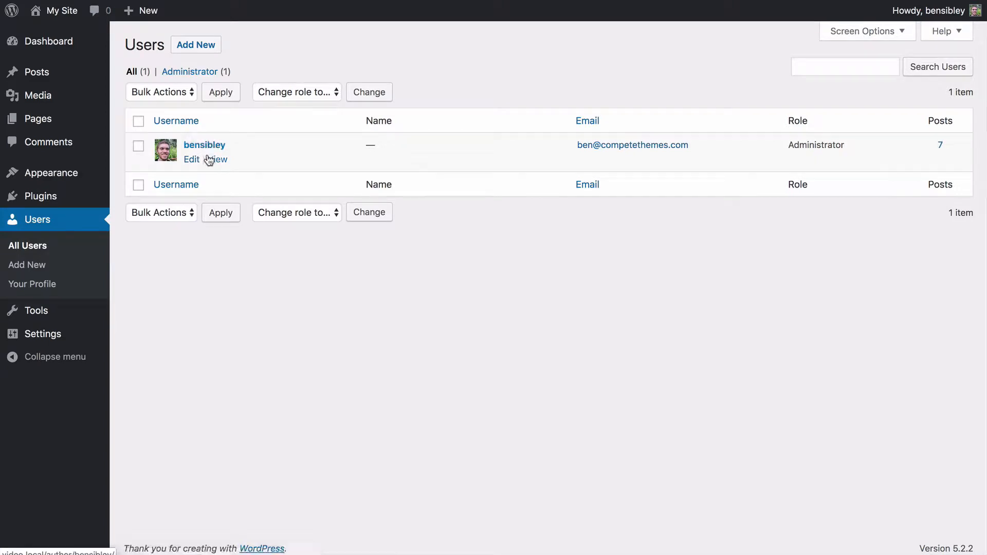
pyautogui.moveTo(31, 284)
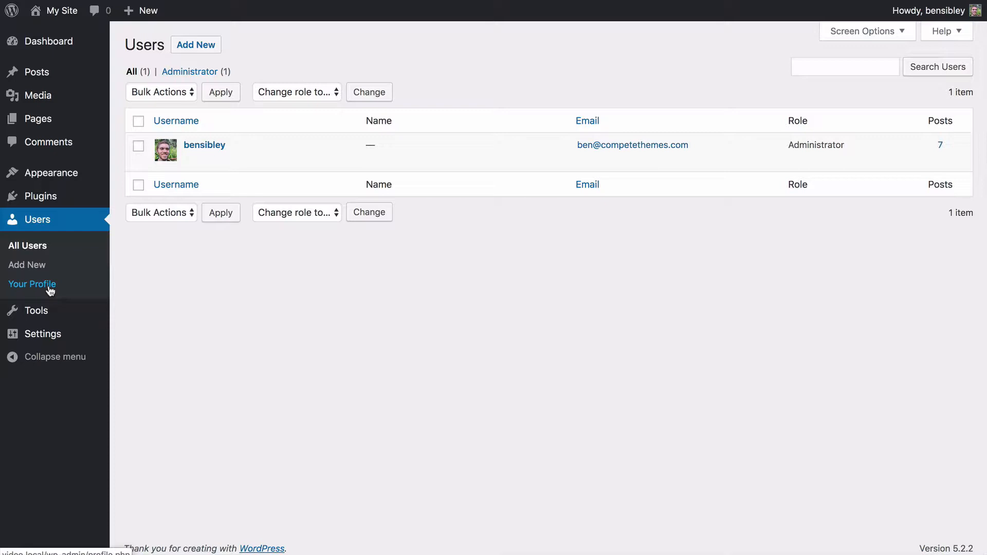
# Go to Your Profile from the Users menu
pyautogui.click(32, 284)
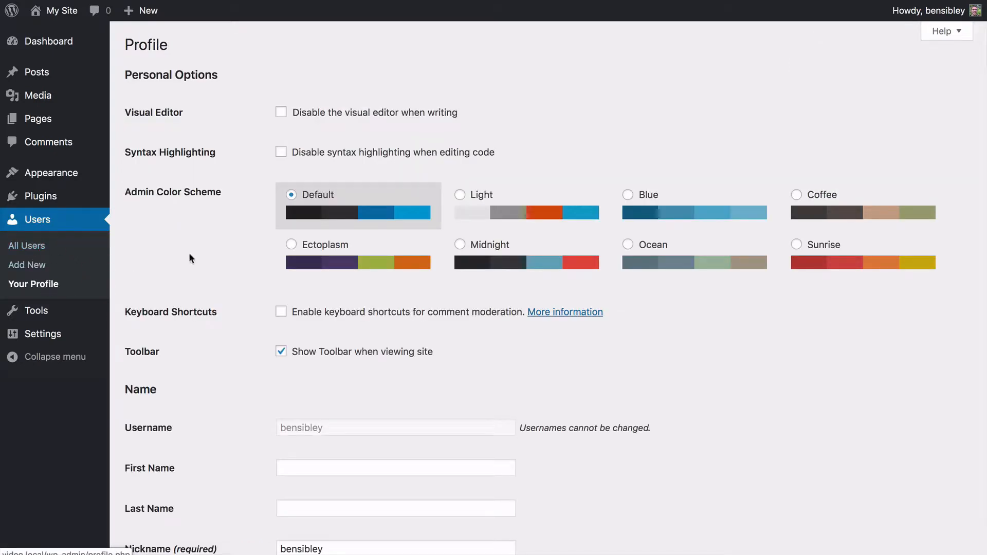
pyautogui.moveTo(205, 155)
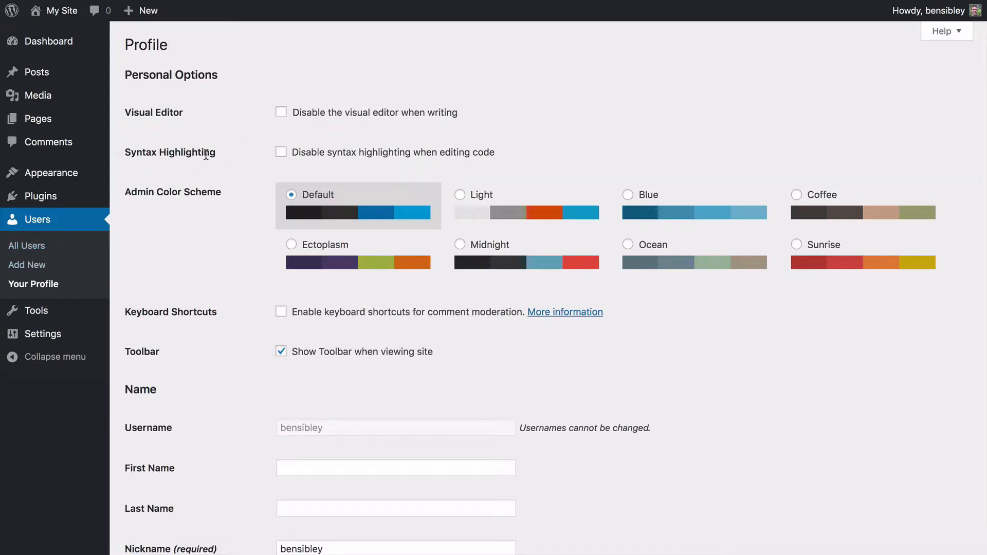
pyautogui.moveTo(184, 268)
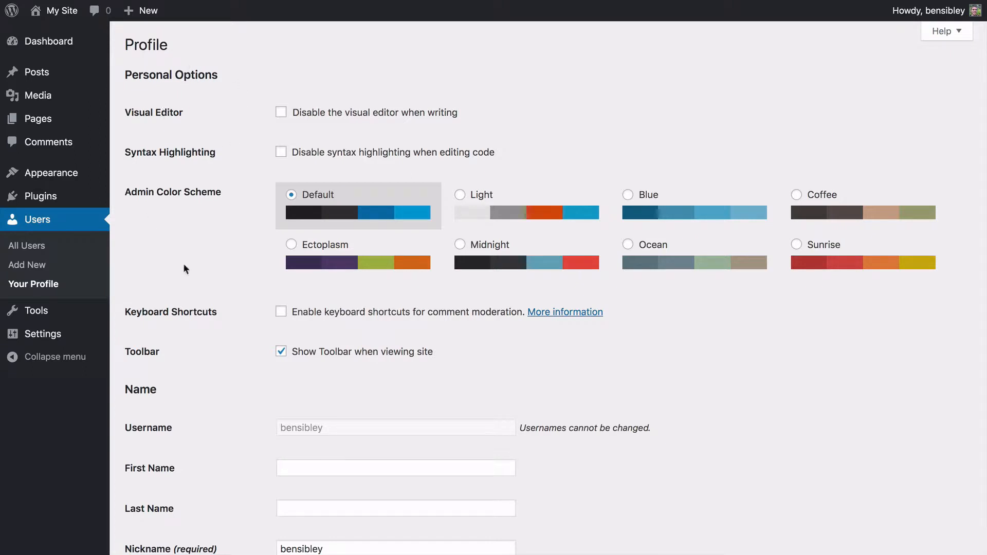
pyautogui.moveTo(202, 227)
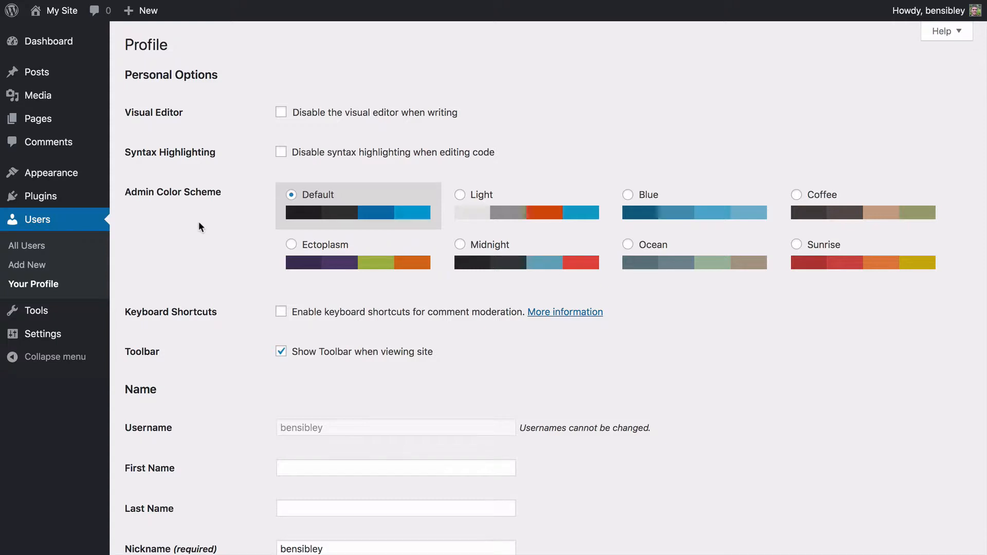
# Fill First Name 'AS', Last Name 'SDffewfew', and begin retyping the Nickname as 'Ben Si'
pyautogui.scroll(-3)
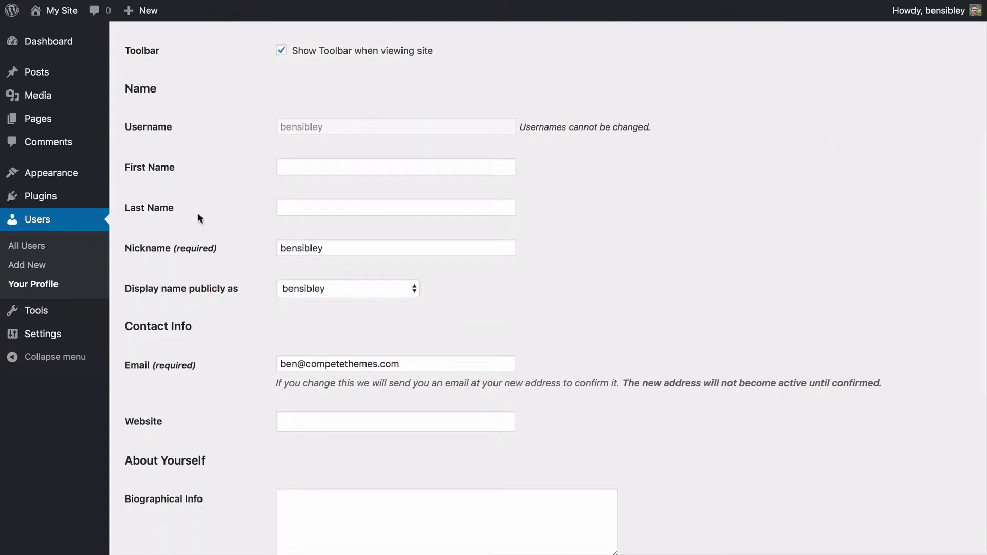
pyautogui.moveTo(204, 194)
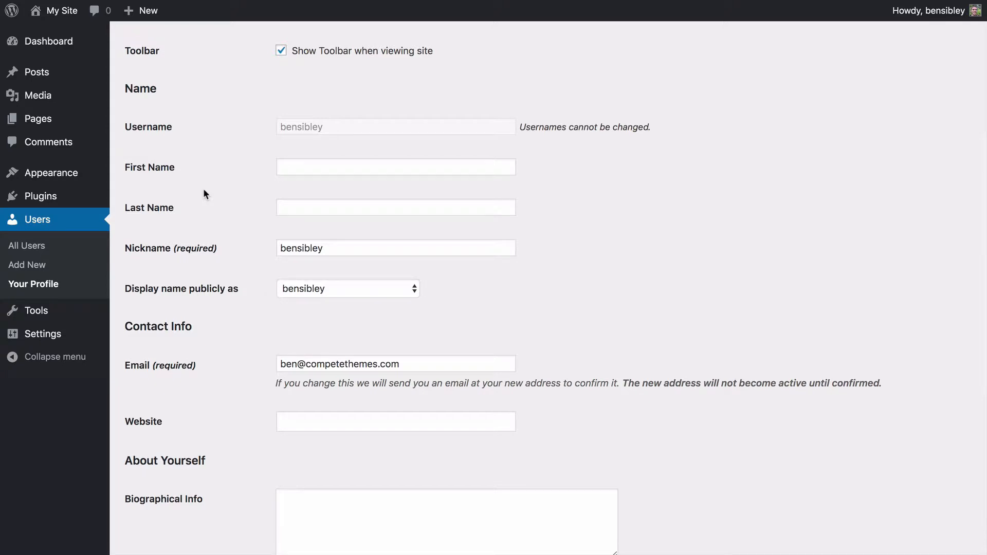
pyautogui.moveTo(126, 90)
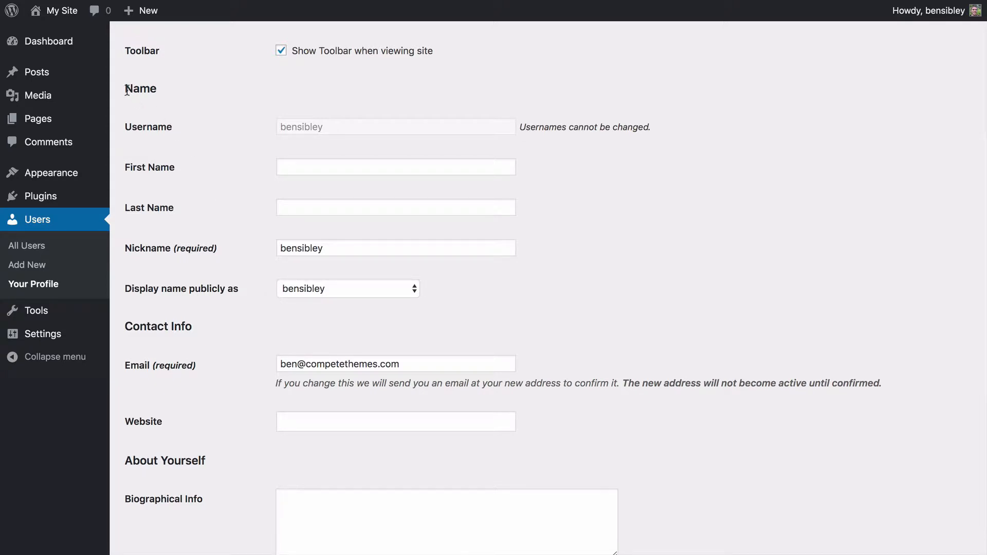
pyautogui.moveTo(195, 164)
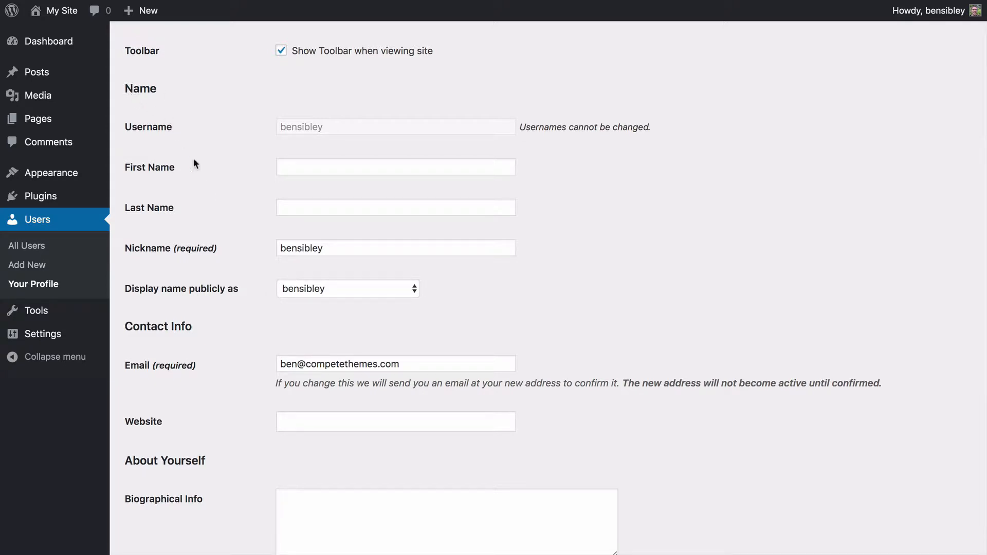
pyautogui.moveTo(198, 185)
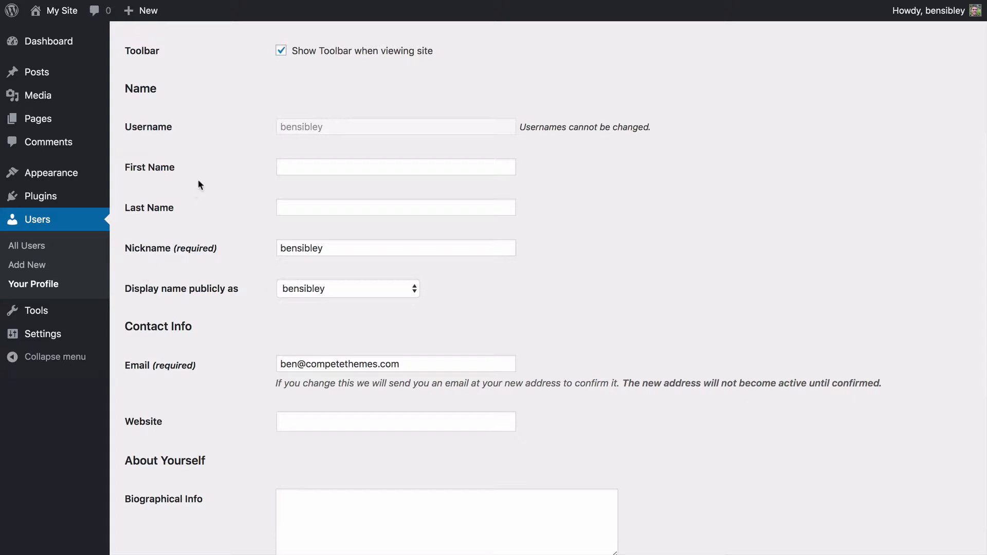
pyautogui.moveTo(199, 227)
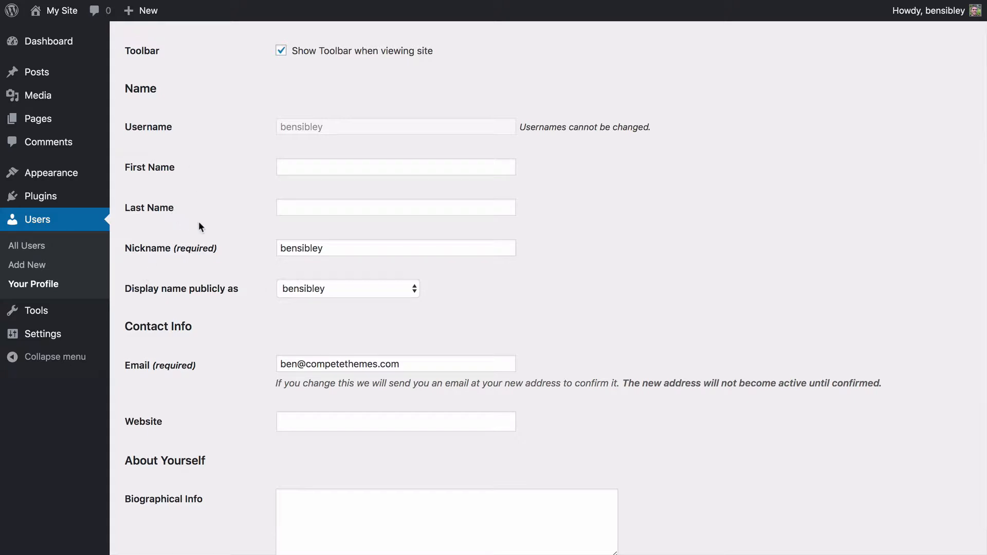
pyautogui.moveTo(174, 247)
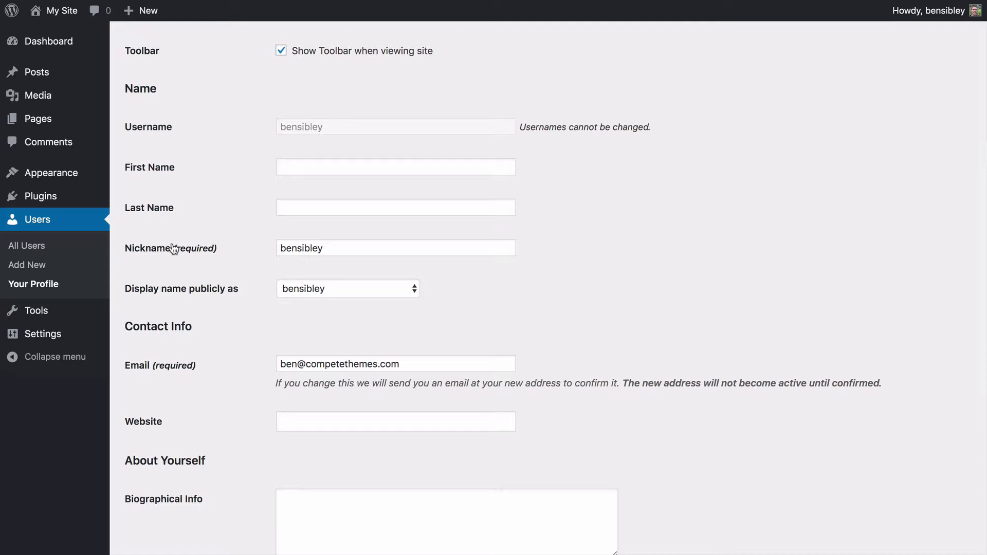
pyautogui.write('AS')
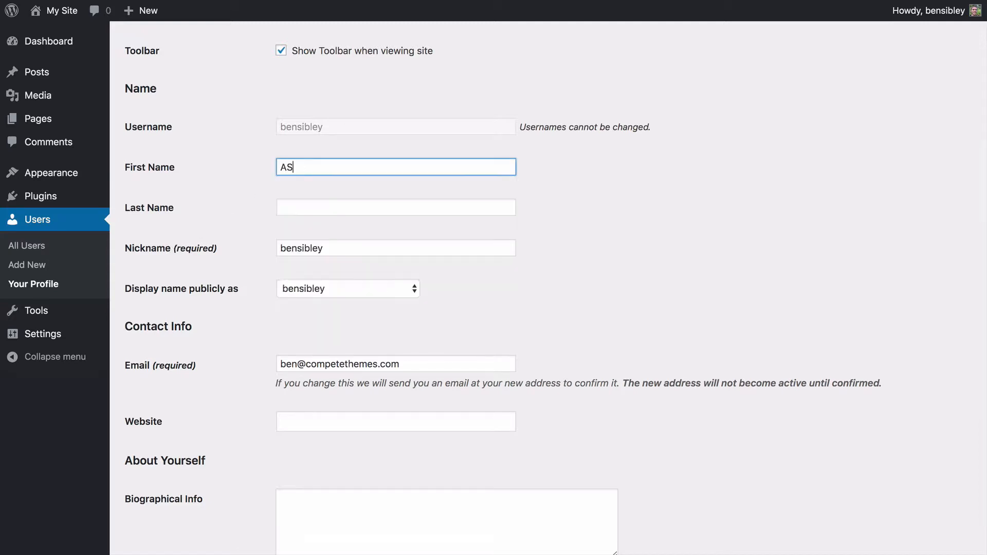
pyautogui.write('SDffewfew')
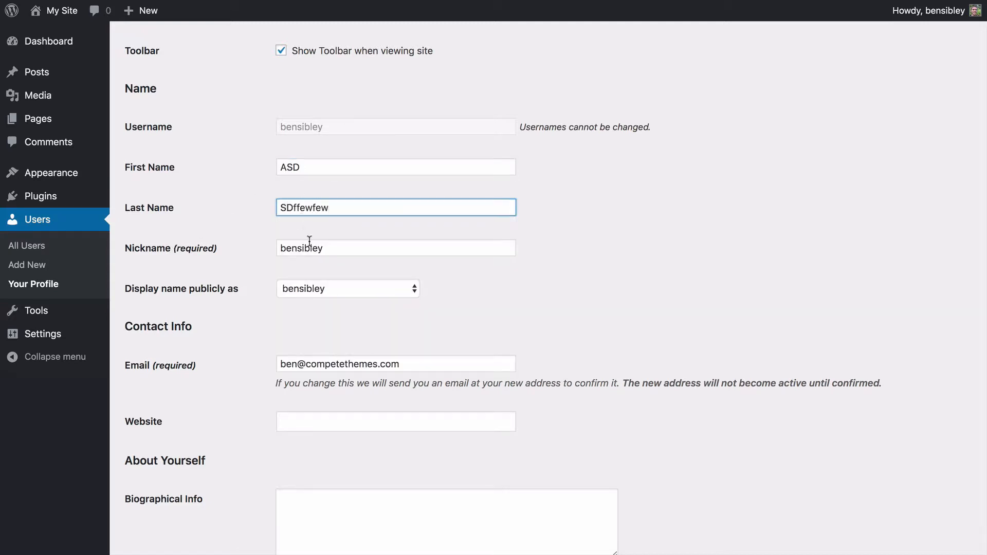
pyautogui.write('Ben Si')
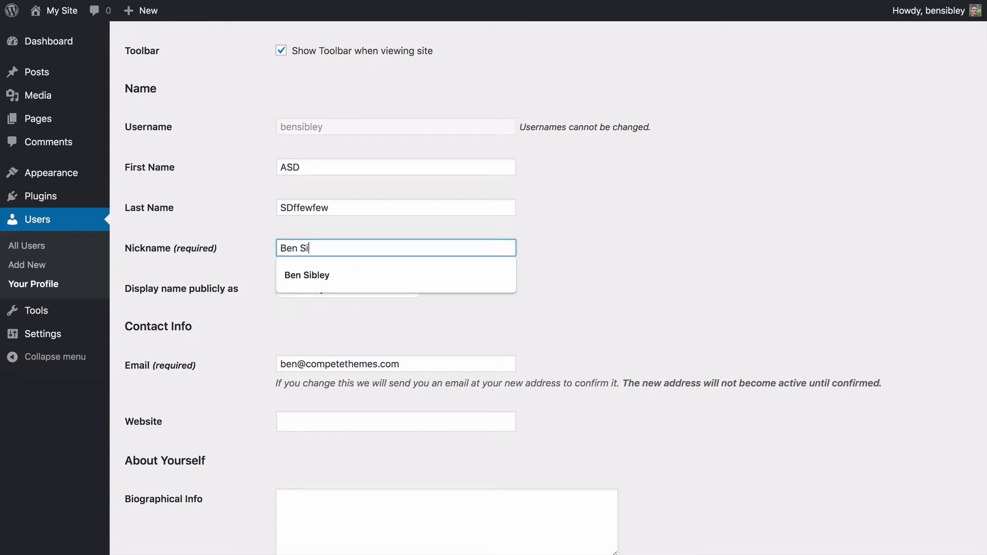
pyautogui.click(306, 274)
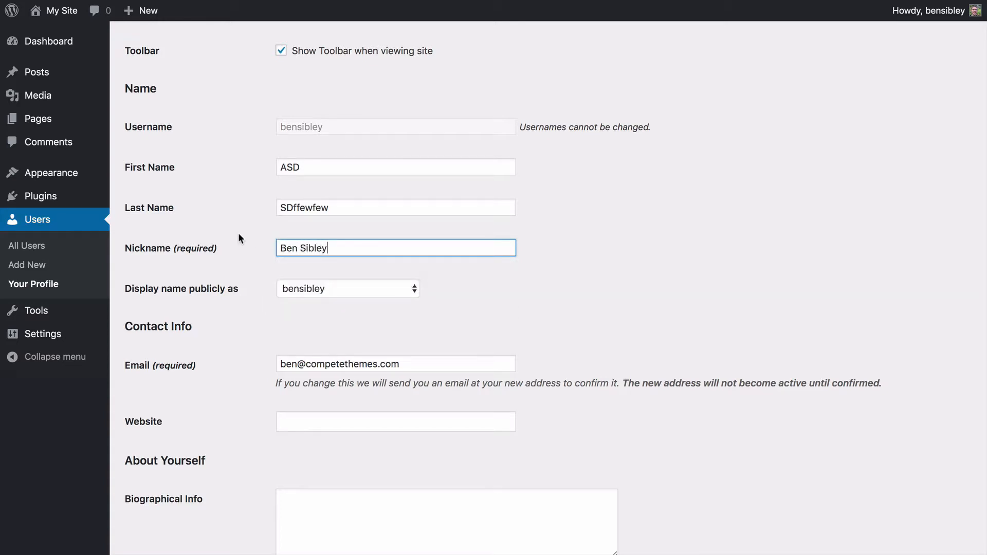
pyautogui.scroll(-3)
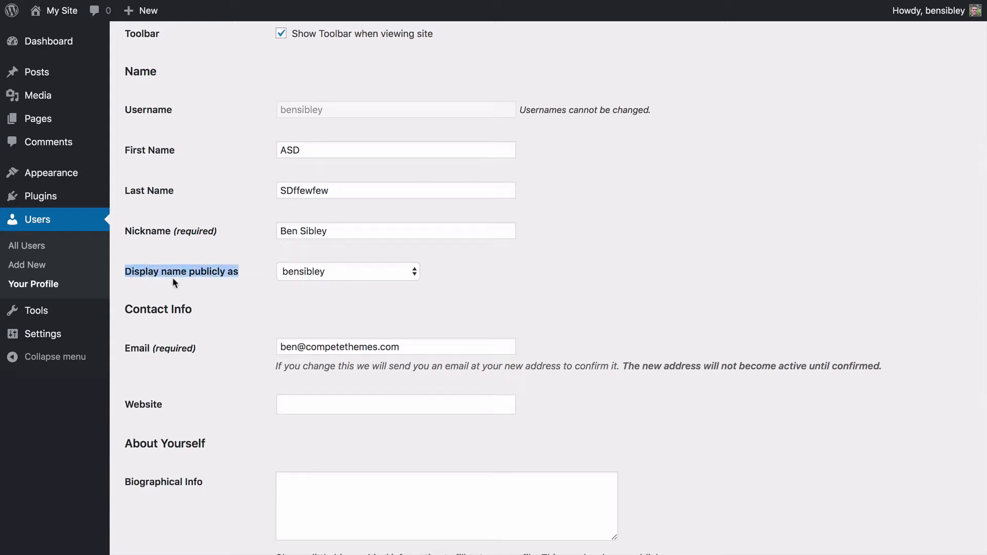
pyautogui.moveTo(244, 279)
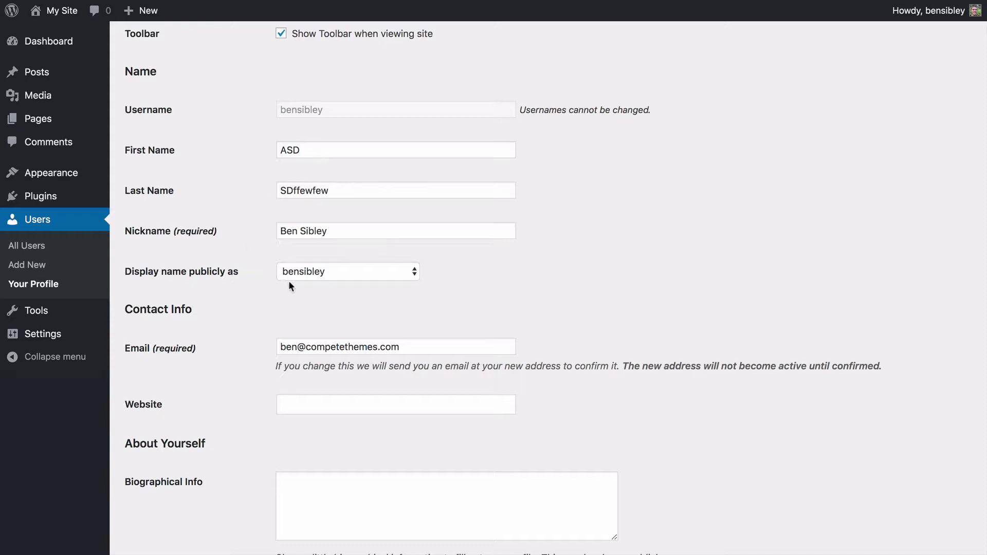
pyautogui.moveTo(345, 195)
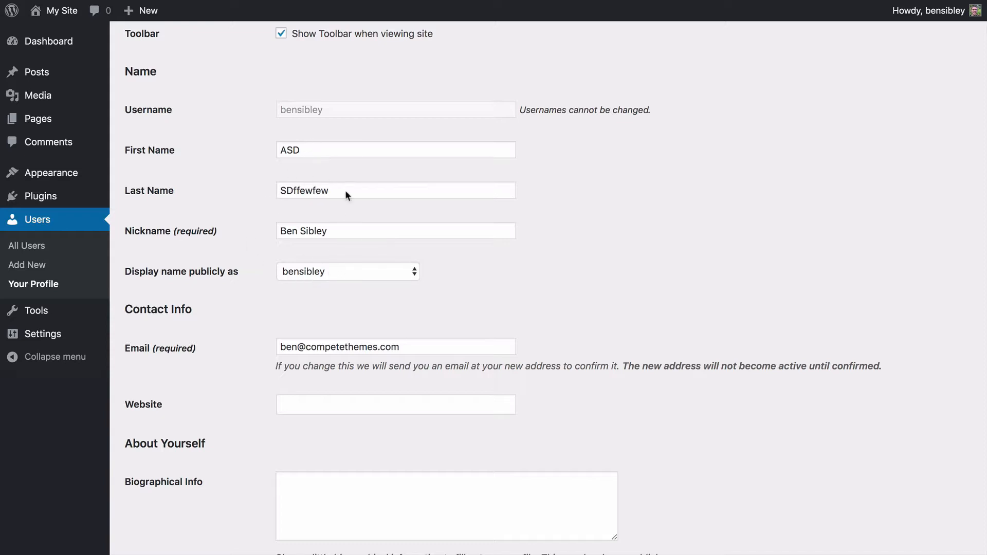
pyautogui.moveTo(360, 277)
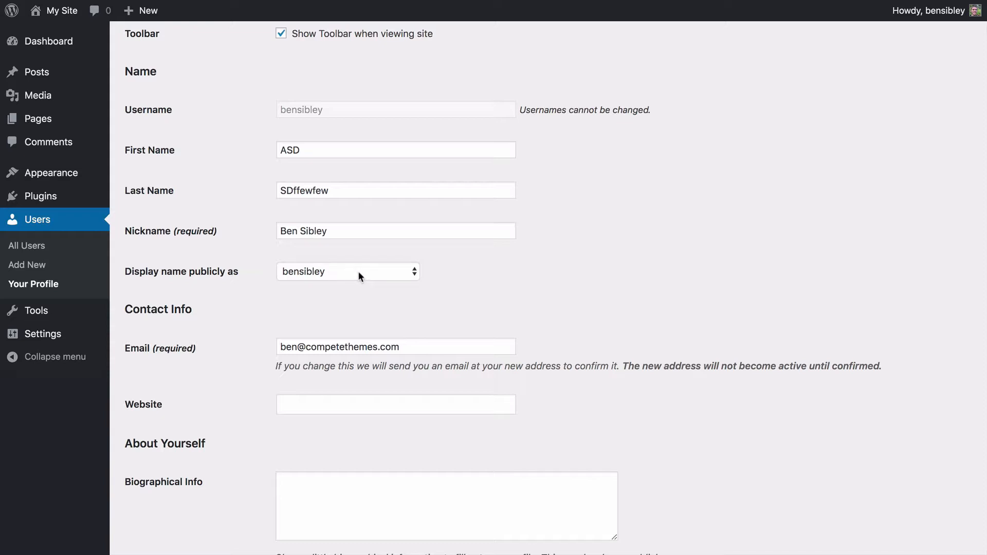
pyautogui.moveTo(302, 122)
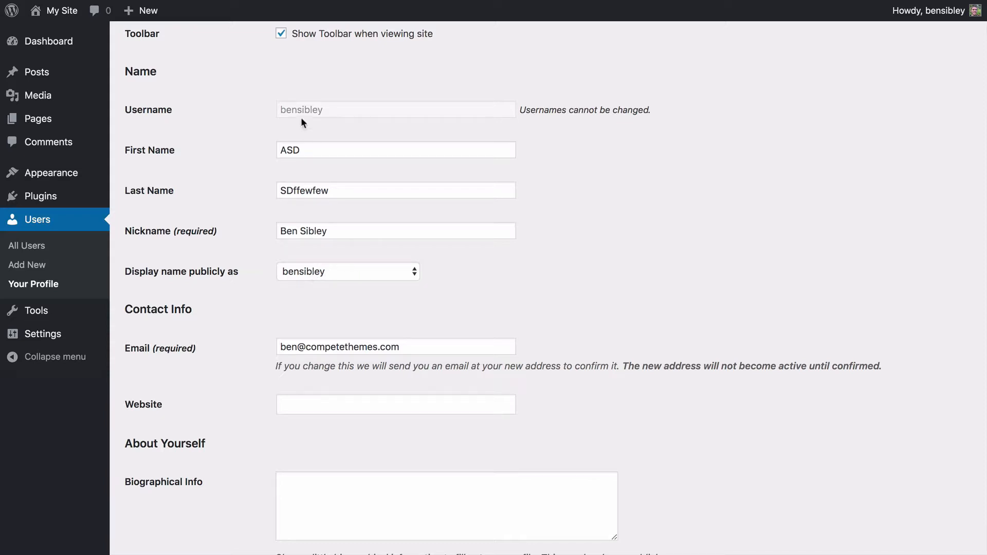
pyautogui.moveTo(303, 115)
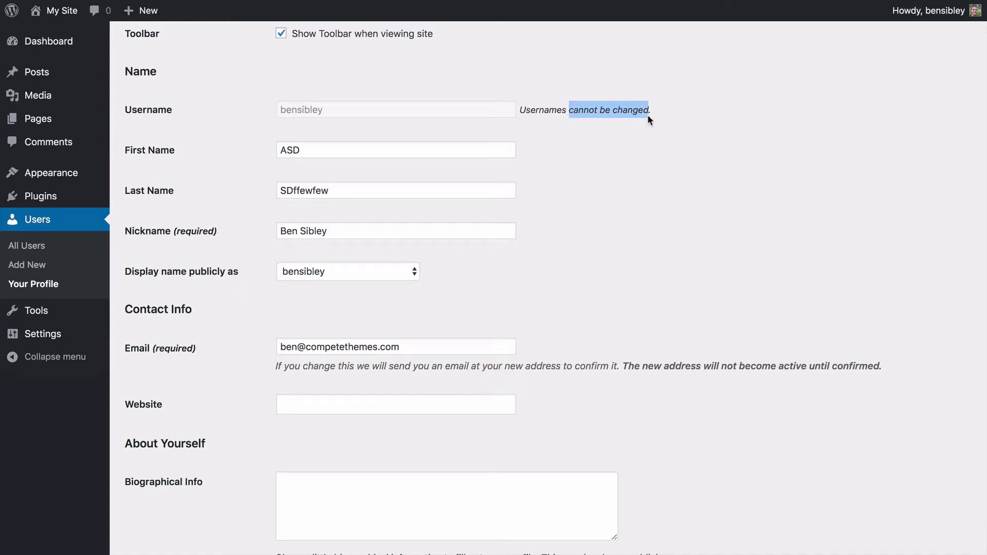
pyautogui.moveTo(583, 188)
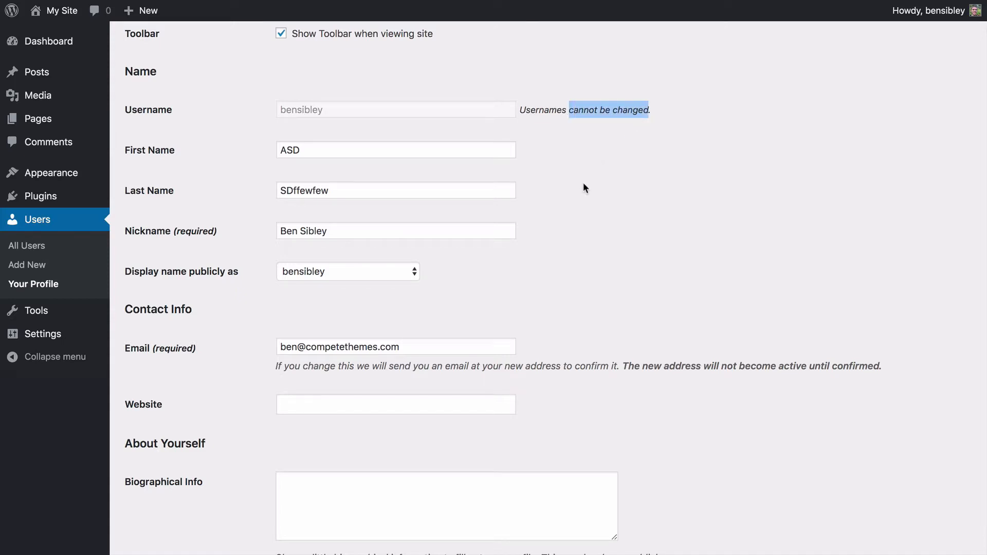
pyautogui.moveTo(440, 285)
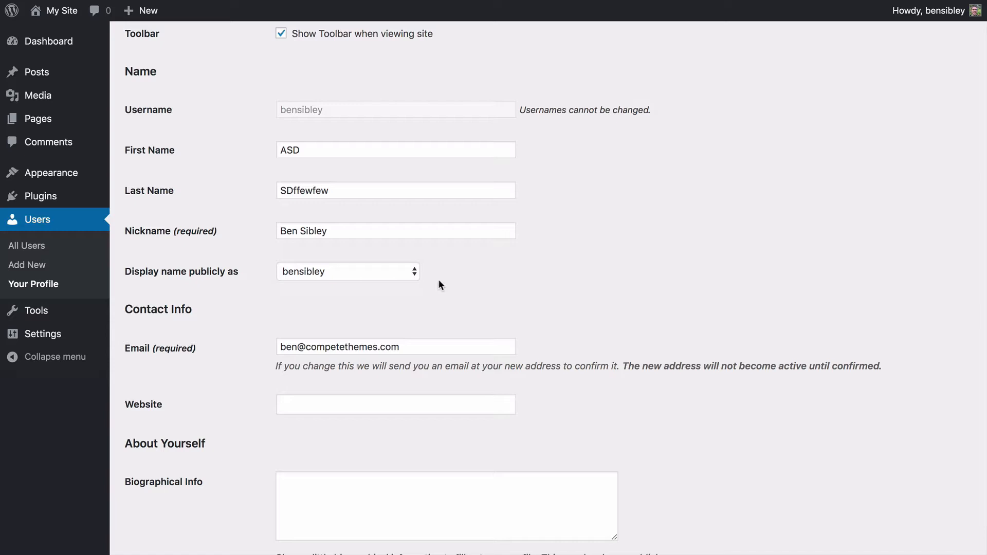
# Choose 'Ben Sibley' in 'Display name publicly as'
pyautogui.click(348, 271)
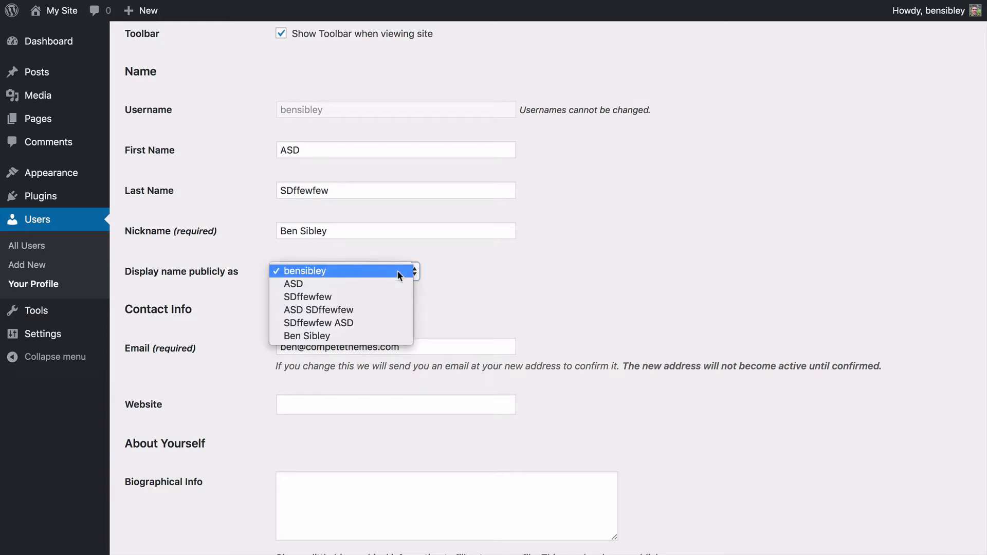
pyautogui.moveTo(372, 284)
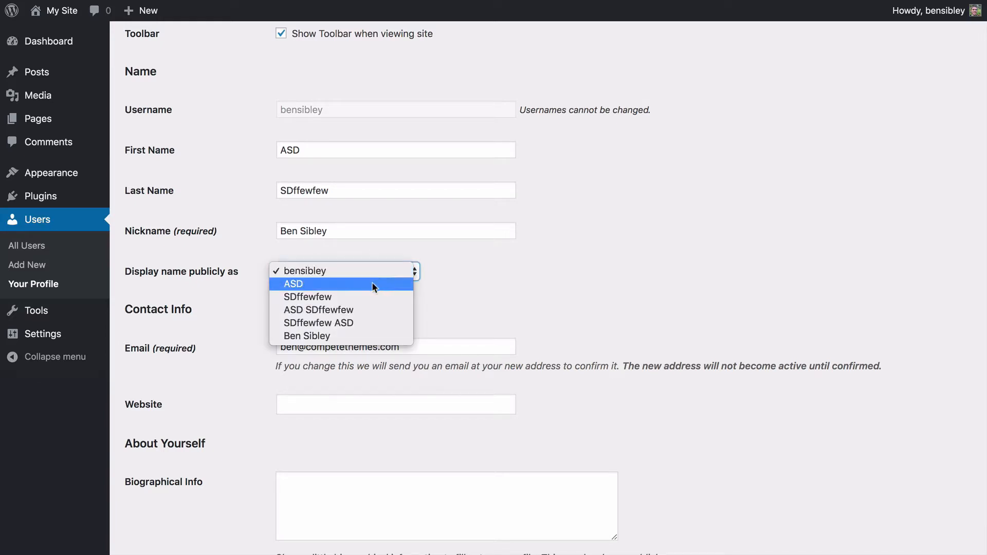
pyautogui.moveTo(364, 297)
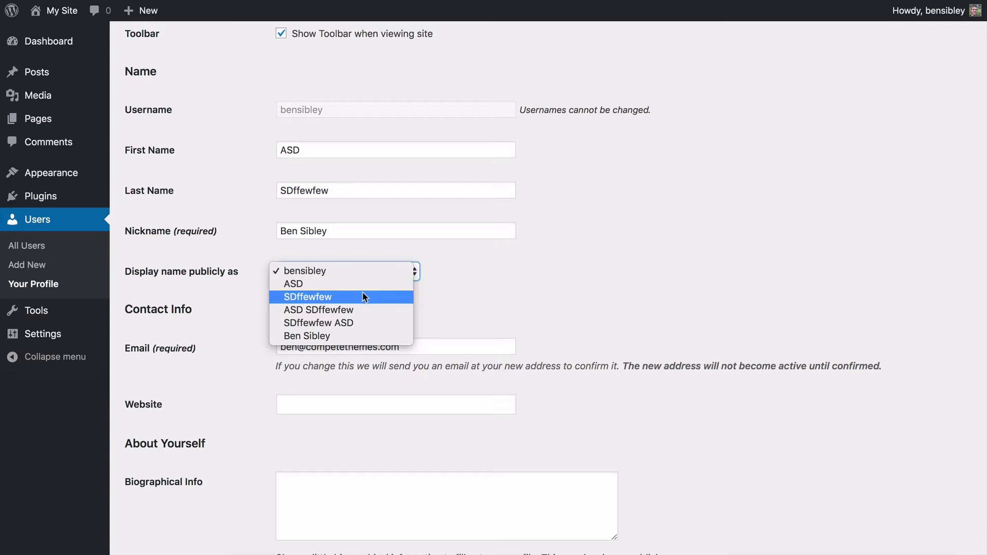
pyautogui.moveTo(359, 309)
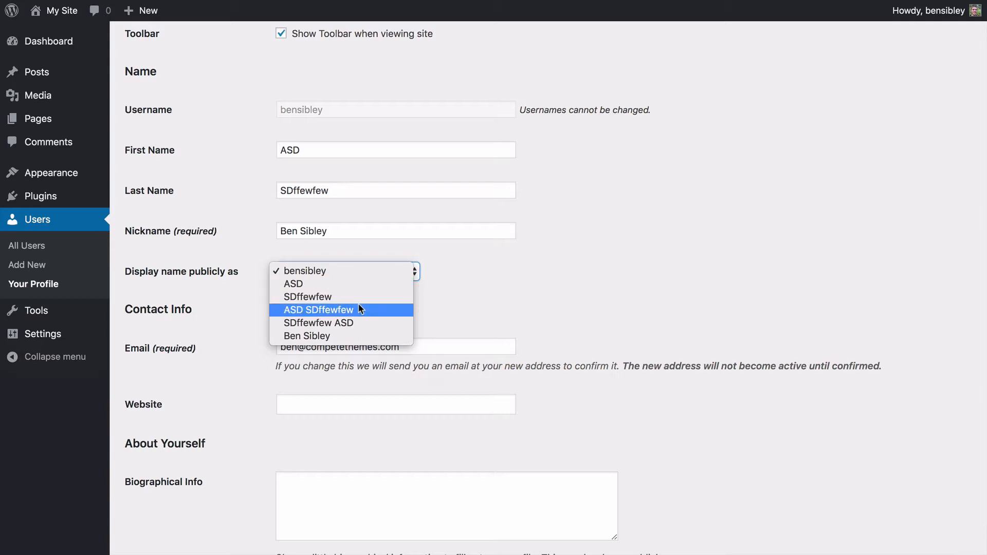
pyautogui.moveTo(356, 323)
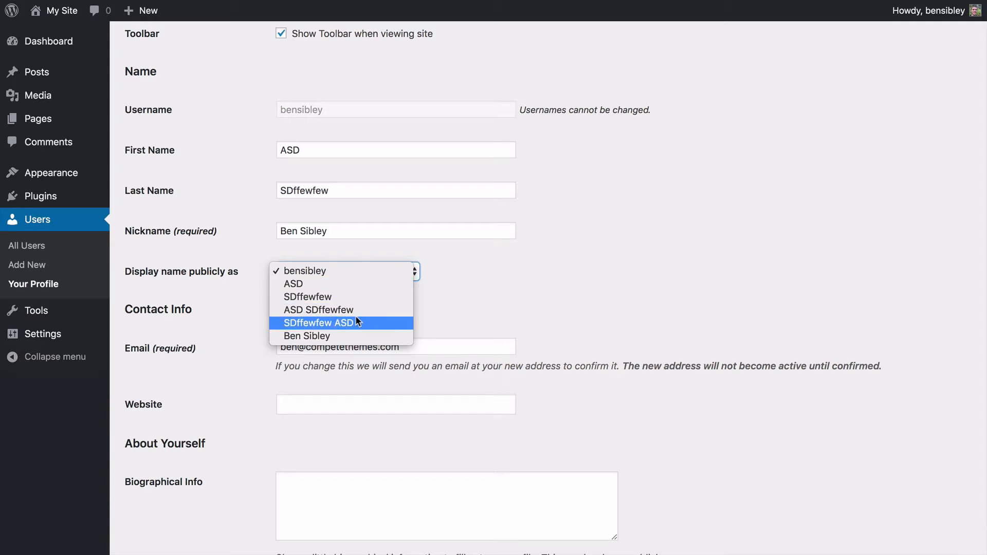
pyautogui.moveTo(337, 336)
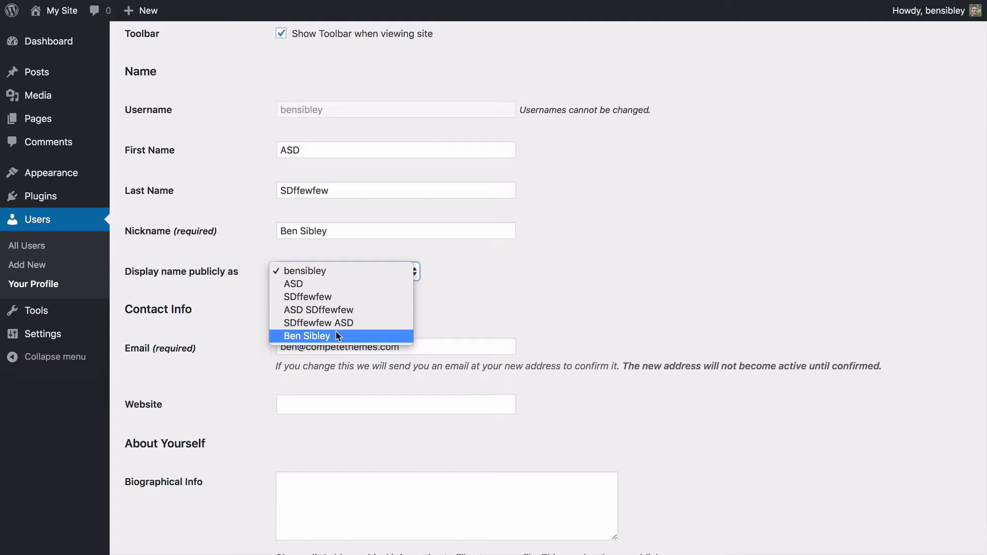
pyautogui.click(304, 271)
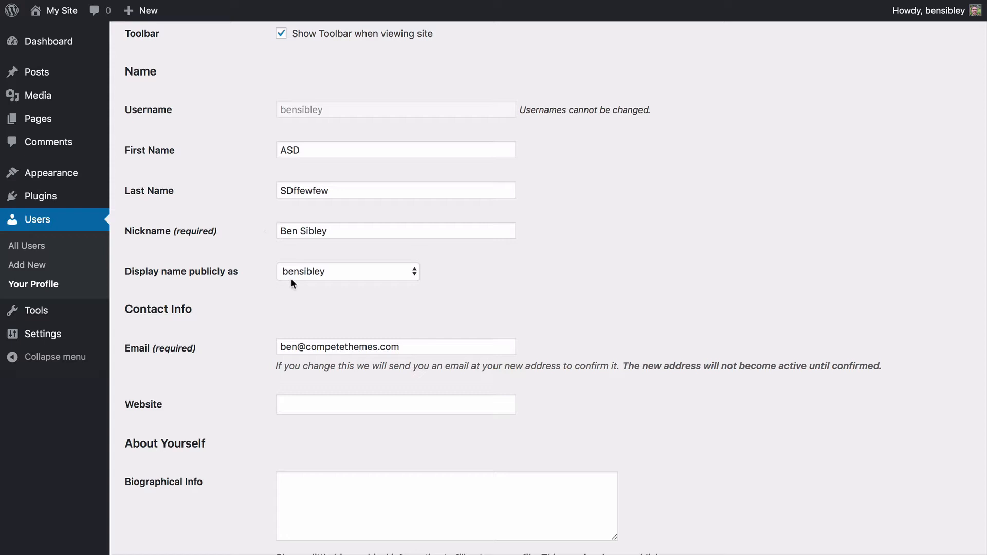
pyautogui.click(346, 272)
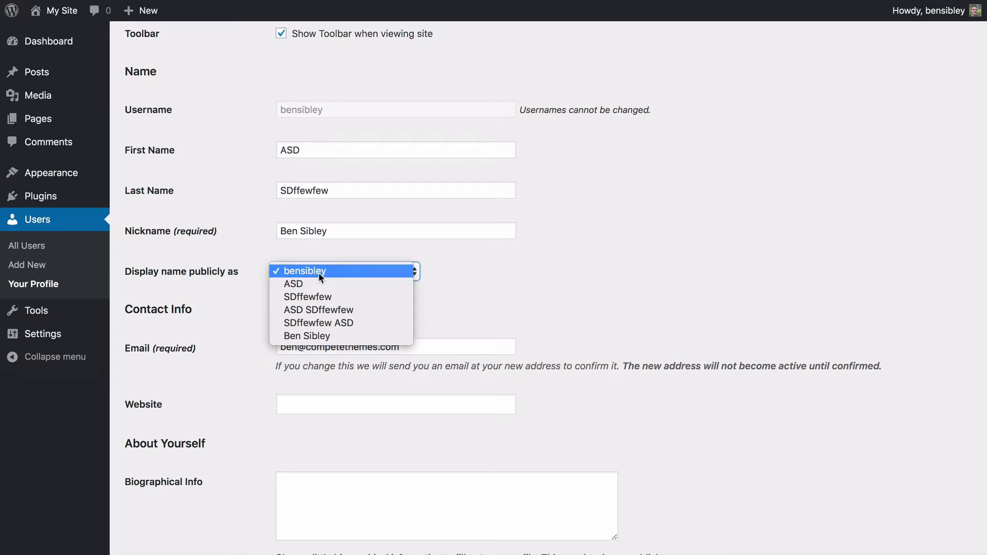
pyautogui.moveTo(316, 297)
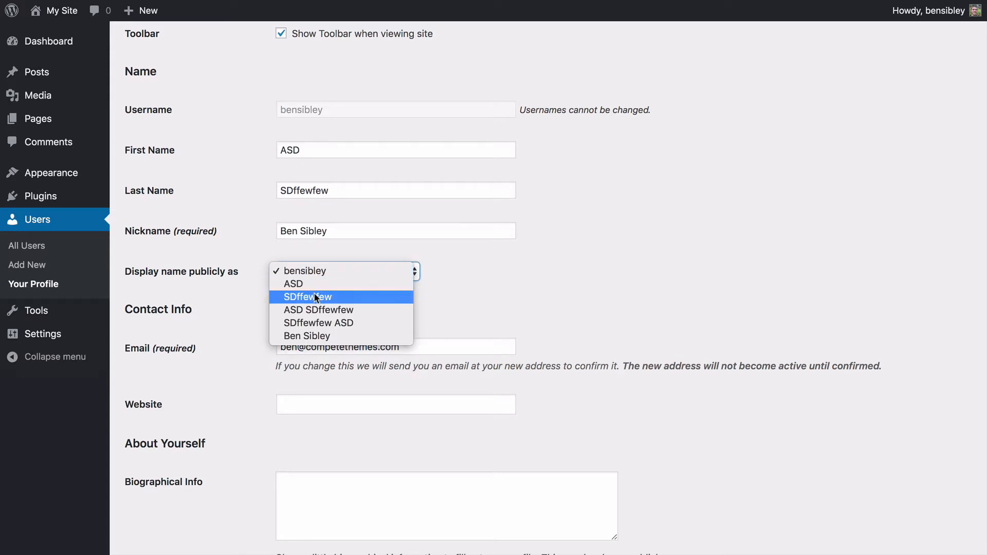
pyautogui.moveTo(320, 306)
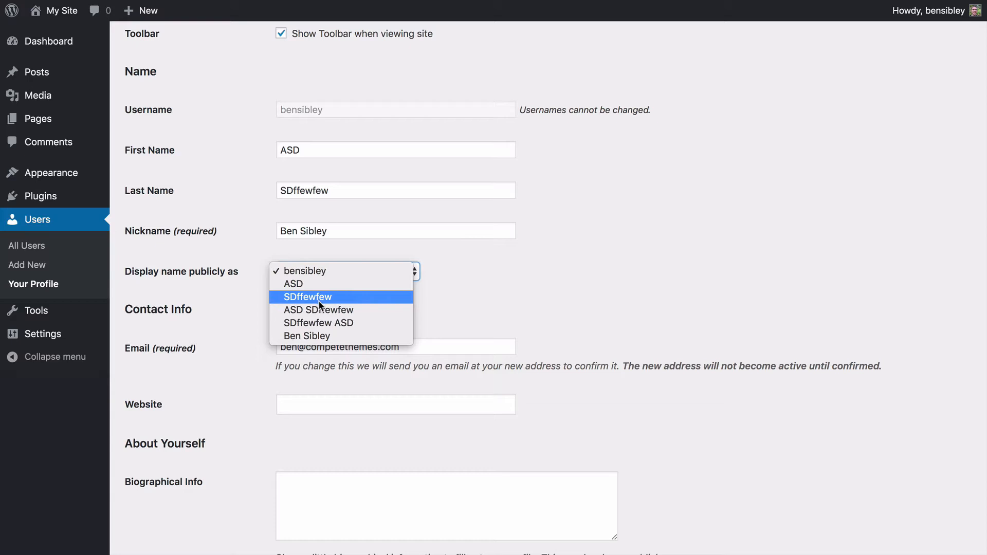
pyautogui.moveTo(330, 336)
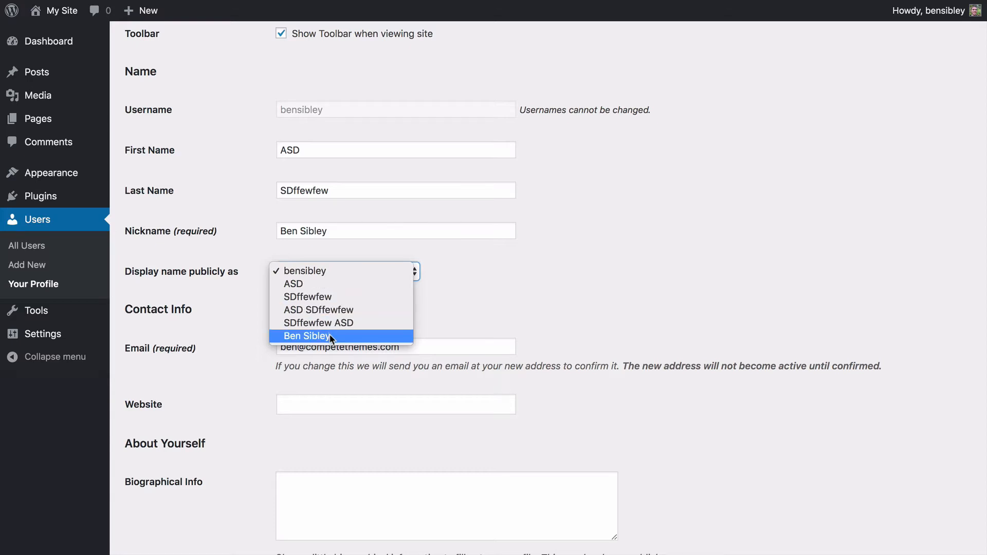
pyautogui.click(307, 335)
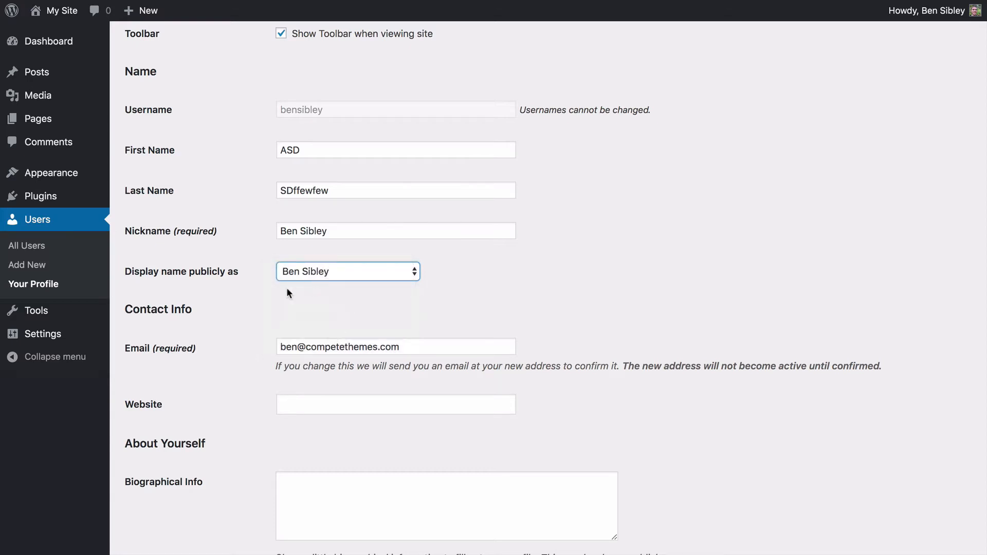
# Save the profile with Update Profile and go to the public site via My Site
pyautogui.scroll(-3)
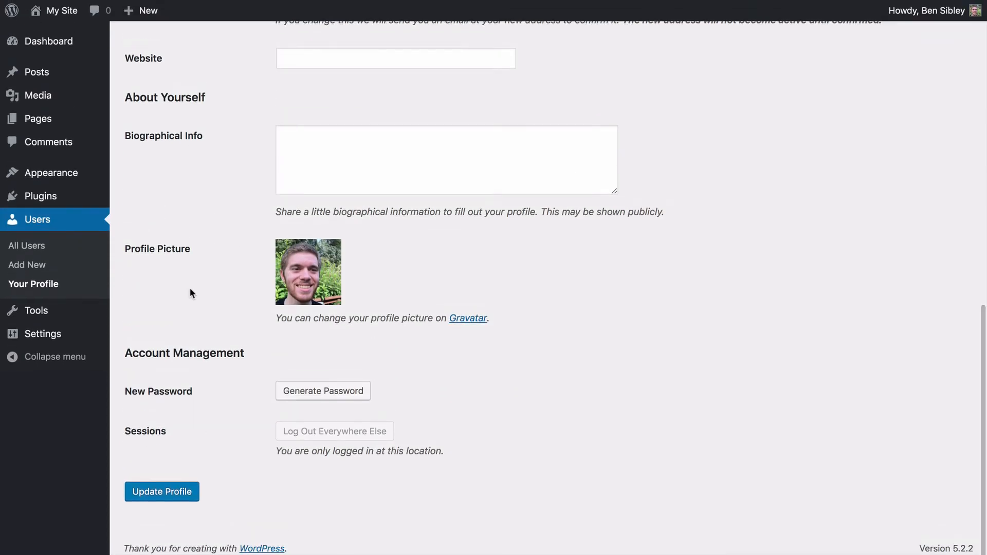
pyautogui.click(160, 491)
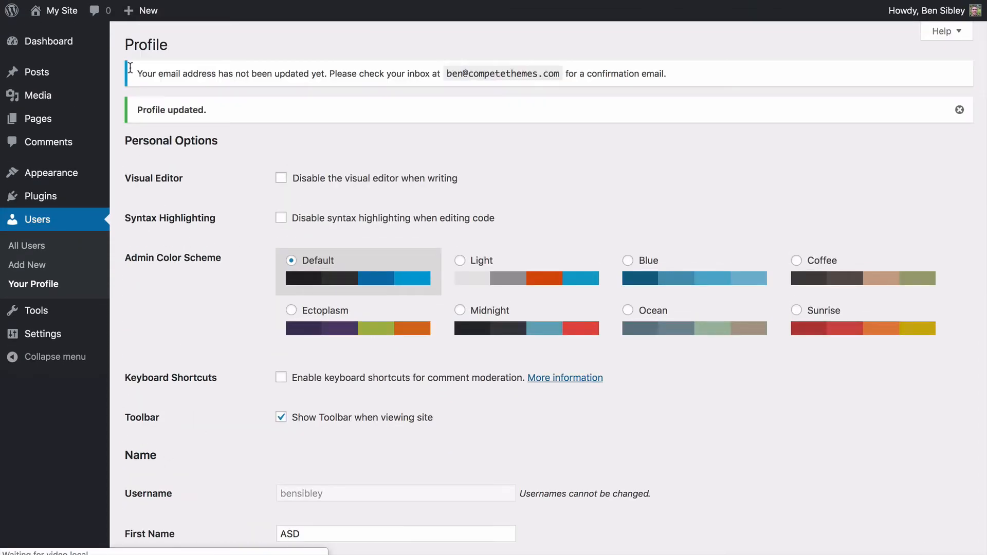
pyautogui.click(61, 11)
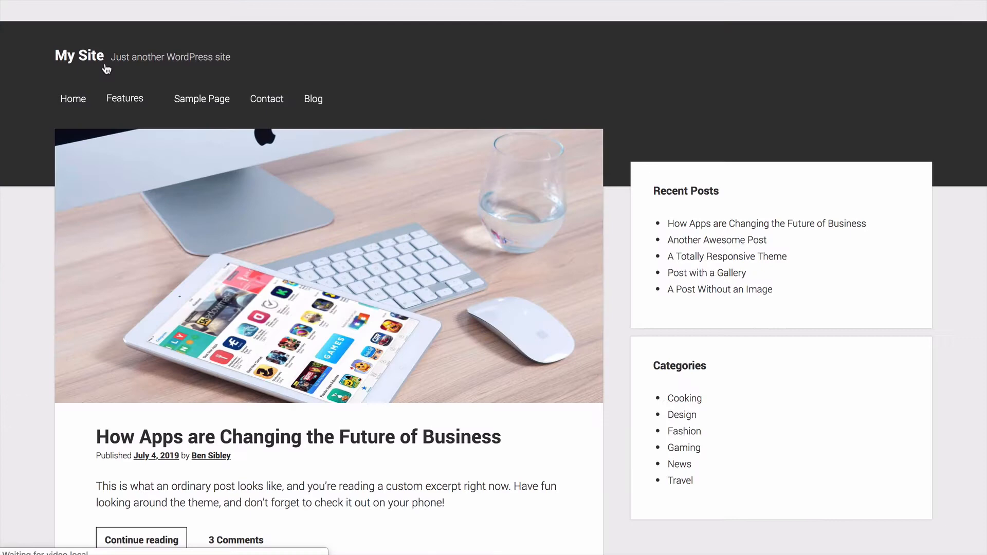
# Scroll down to the latest post, whose byline now reads 'by Ben Sibley'
pyautogui.scroll(-3)
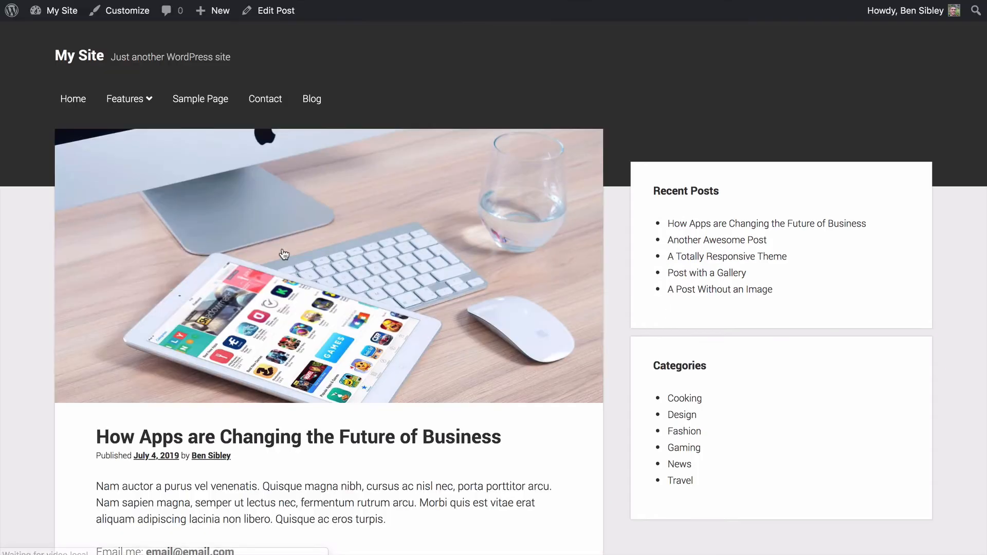
pyautogui.scroll(-3)
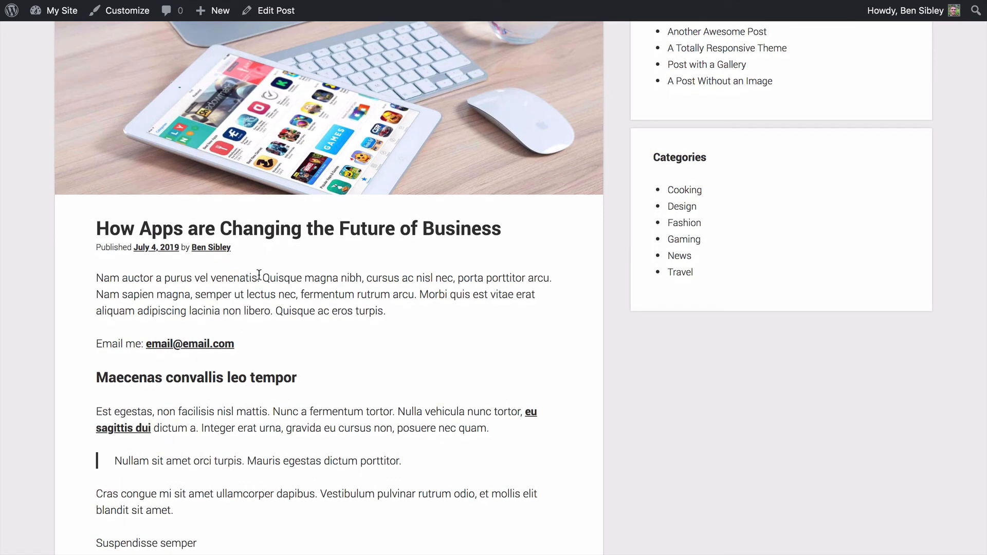
pyautogui.moveTo(273, 263)
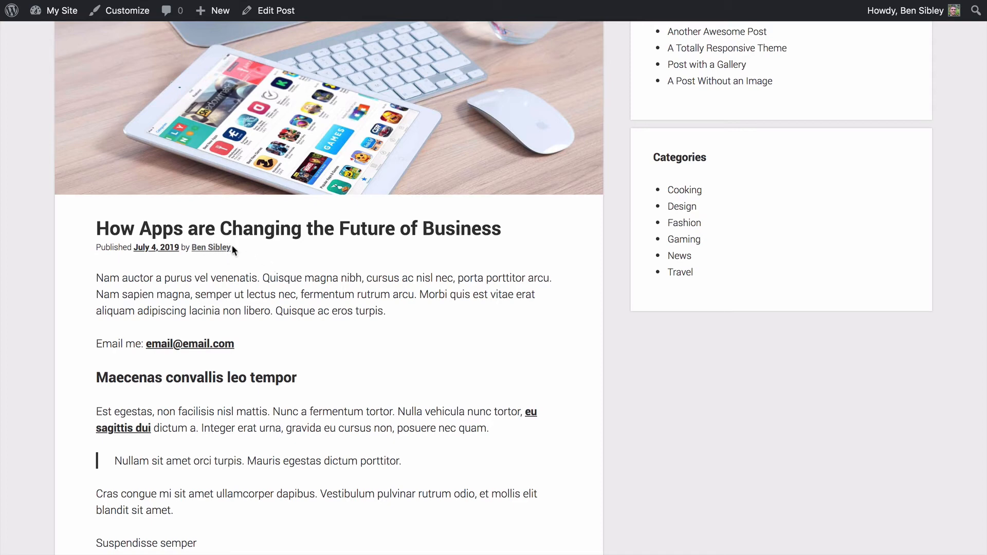
pyautogui.moveTo(290, 270)
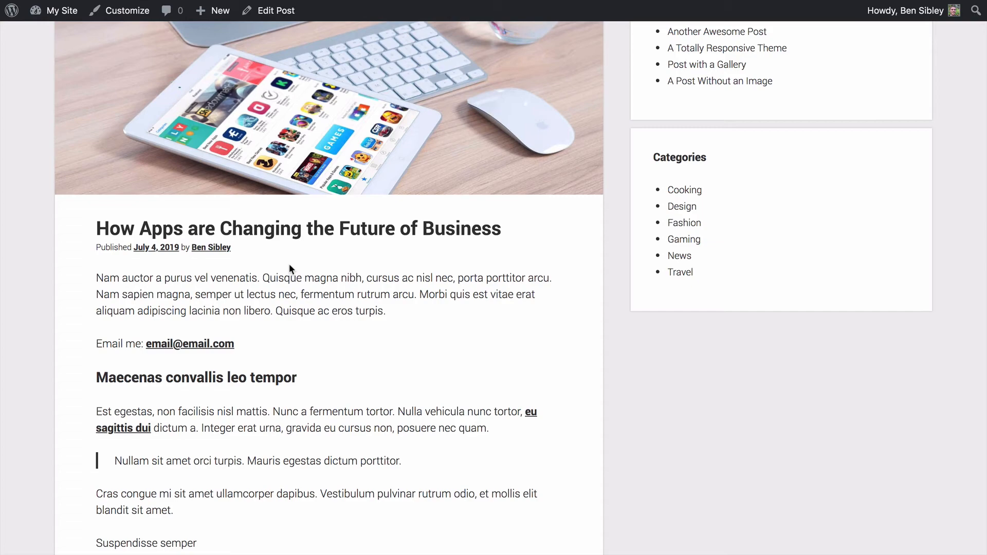